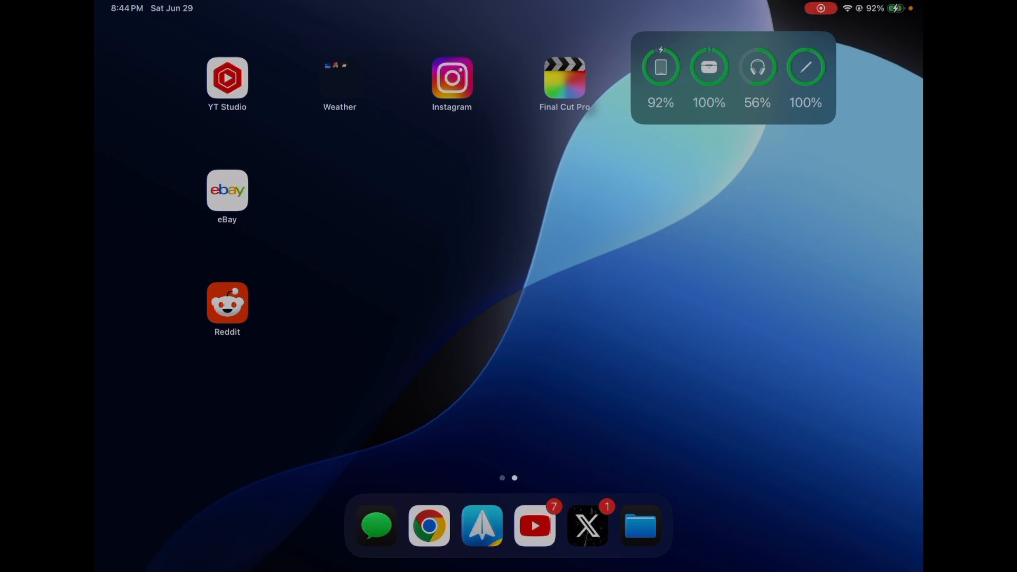
# Step: Launch Final Cut Pro from the Home Screen to reach the empty Projects list
pyautogui.click(564, 78)
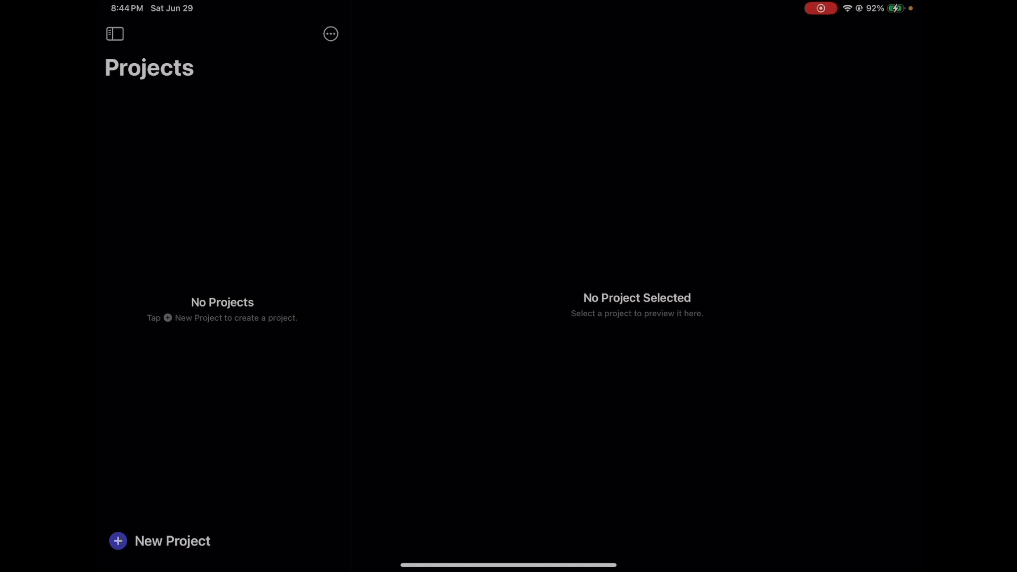
# Step: Start a new project stored in the T7 > Final Cut iPad folder
pyautogui.click(159, 541)
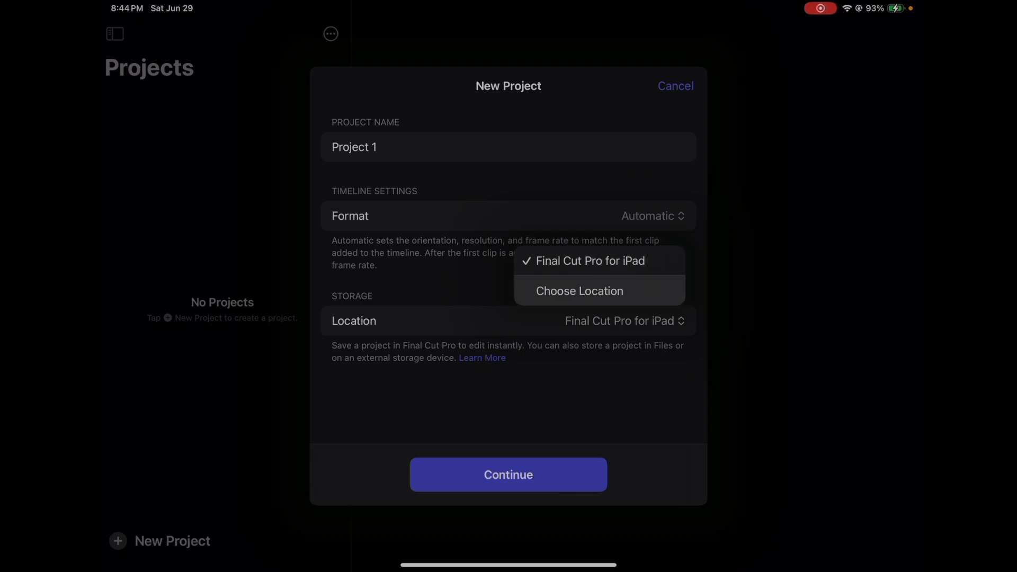
pyautogui.click(579, 291)
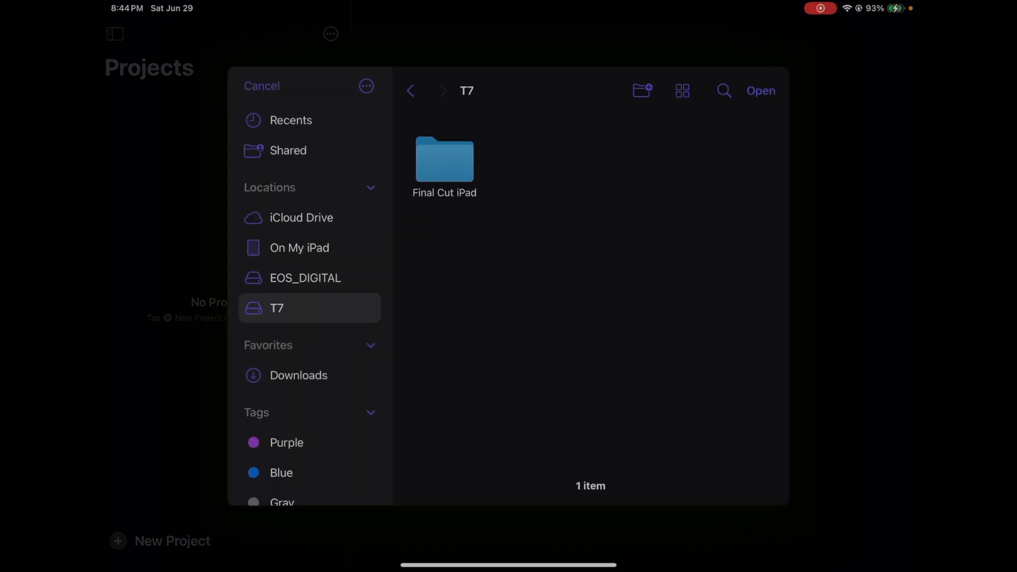
pyautogui.doubleClick(444, 159)
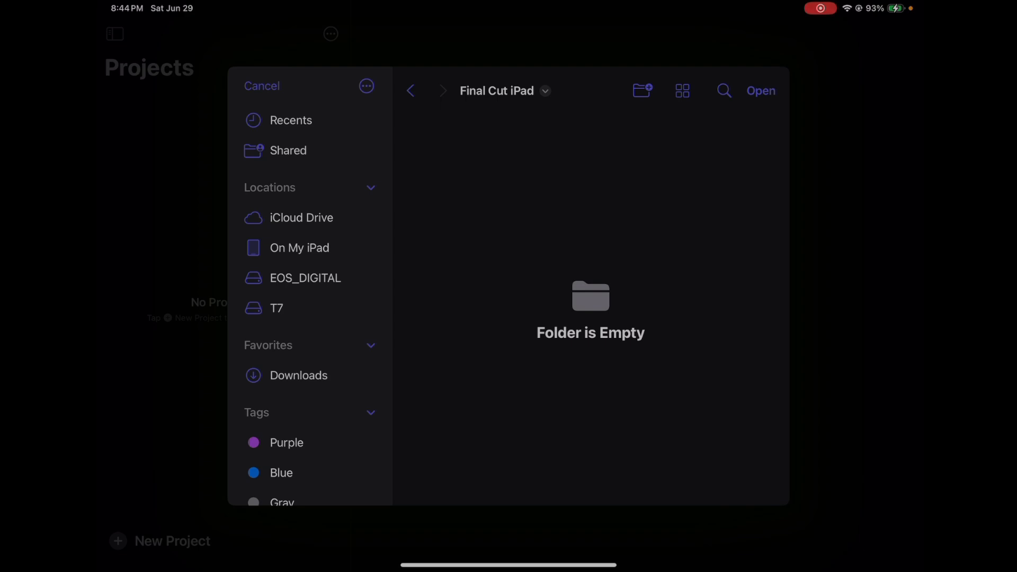
pyautogui.click(261, 86)
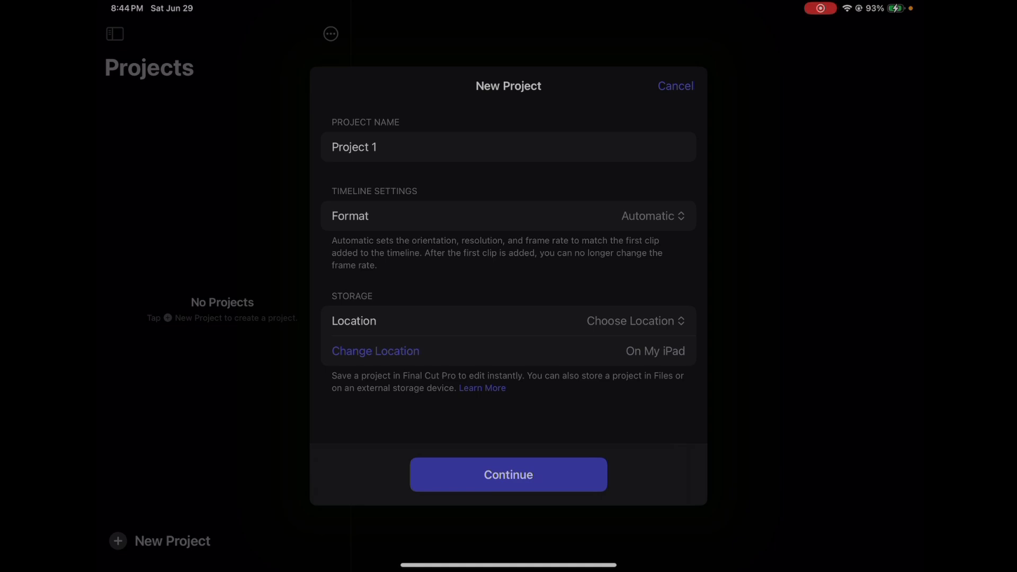
# Step: Create Project 1 and import clips from EOS_DIGITAL > DCIM > 100CANON
pyautogui.click(508, 475)
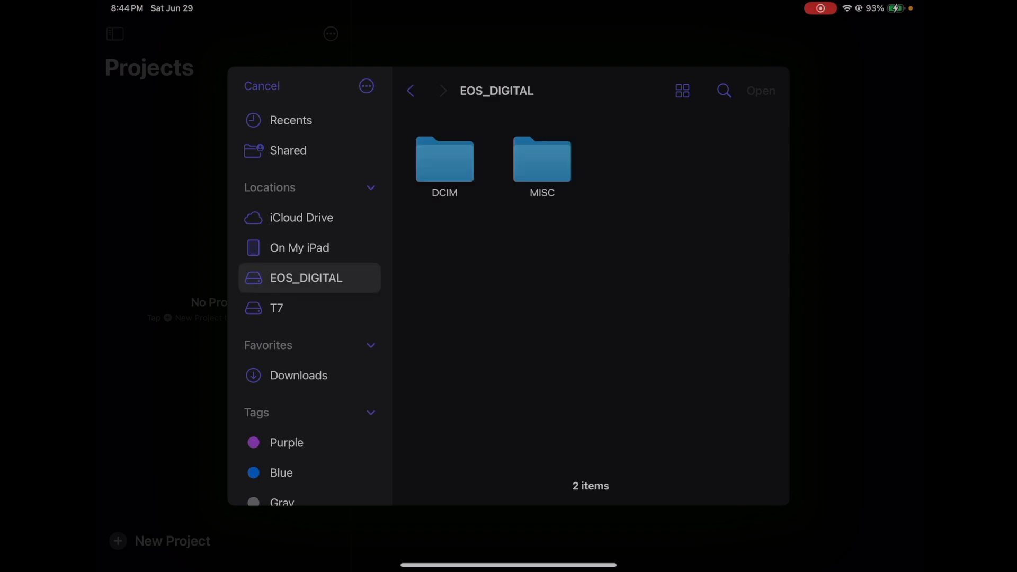
pyautogui.doubleClick(444, 160)
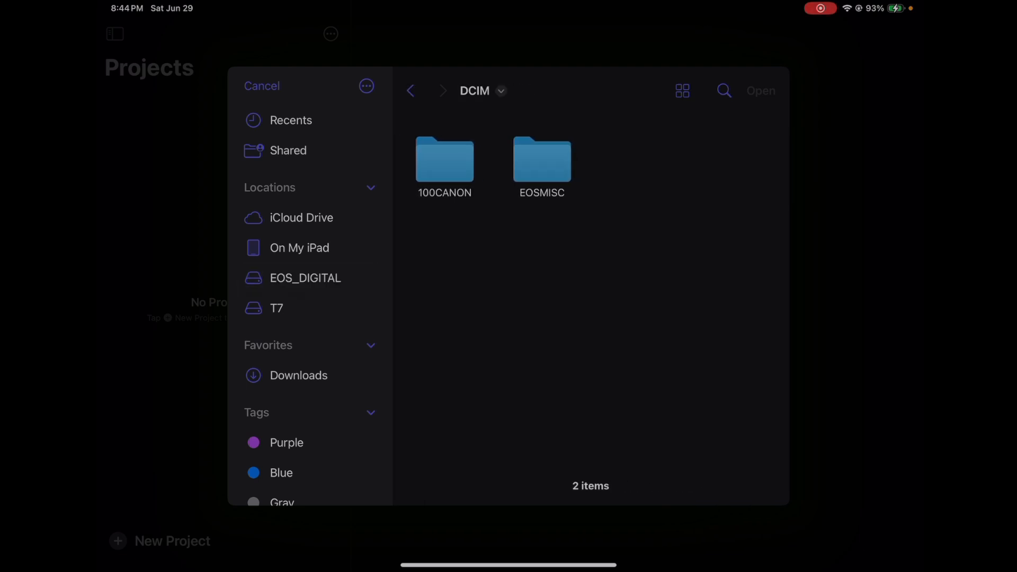
pyautogui.doubleClick(445, 161)
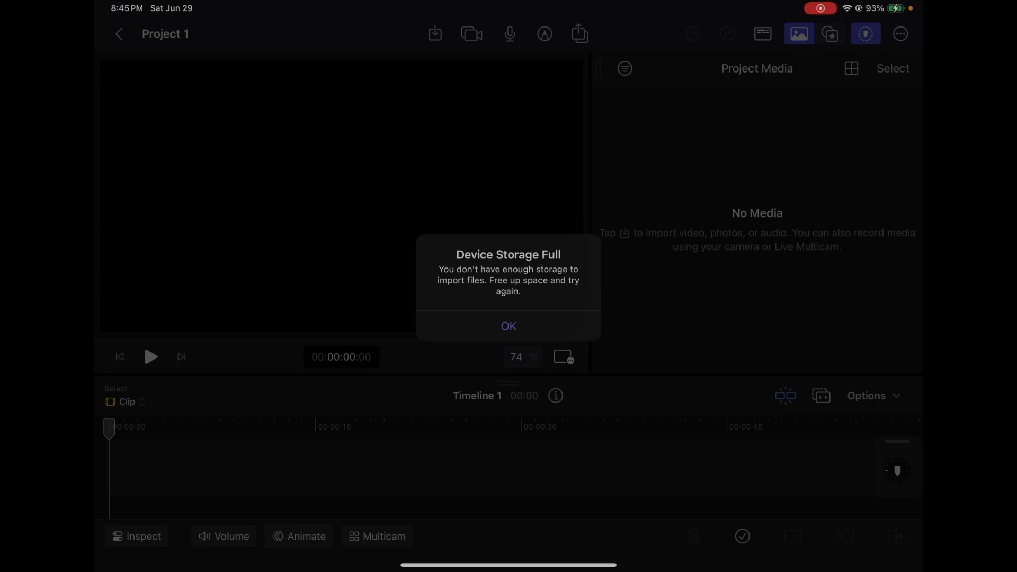
# Step: Dismiss the Device Storage Full alert and bring up the Photos library importer
pyautogui.click(508, 326)
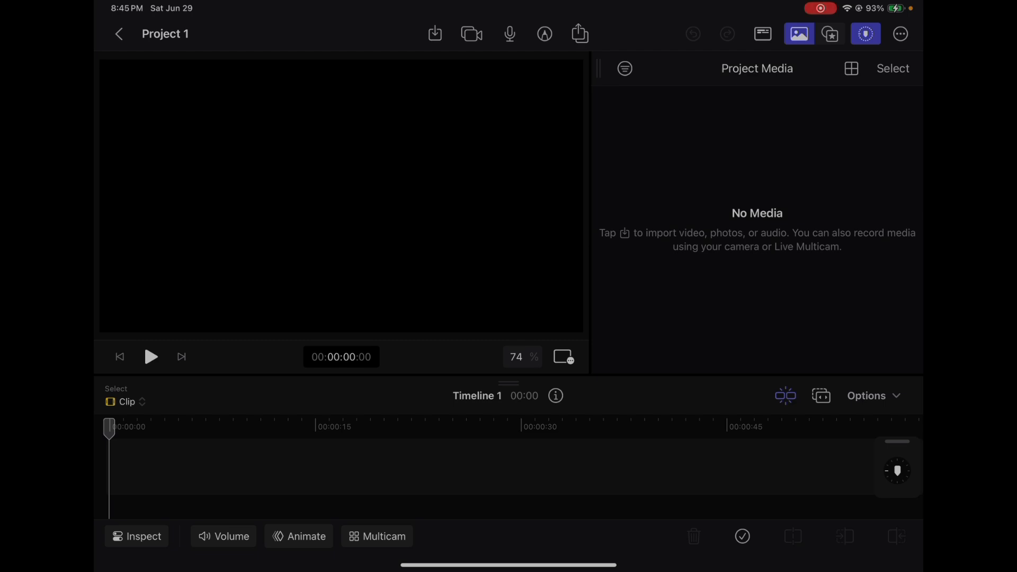
pyautogui.click(435, 34)
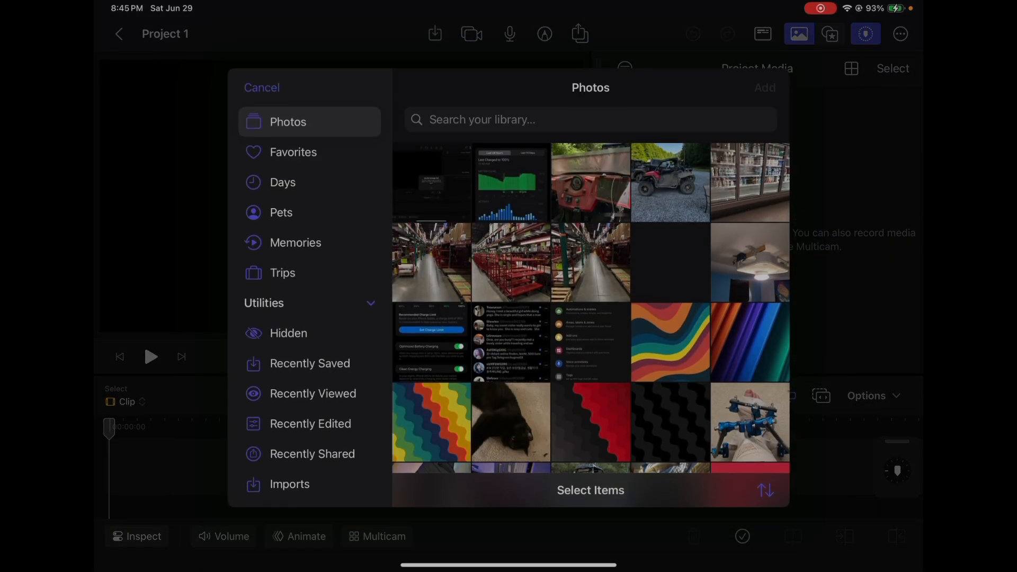
# Step: Add a harbour video clip from the Photos library to Project 1
pyautogui.scroll(-3)
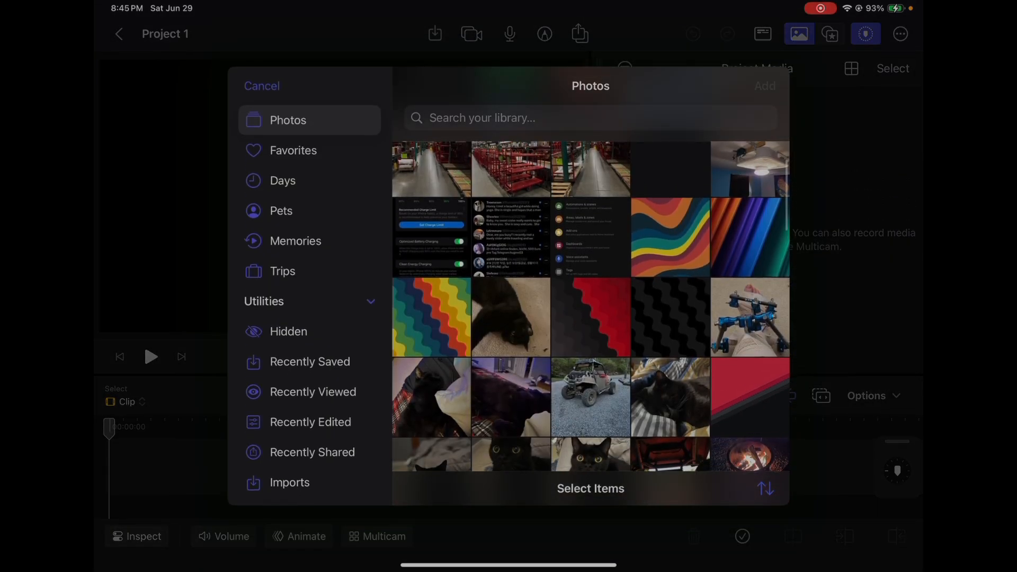
pyautogui.scroll(-3)
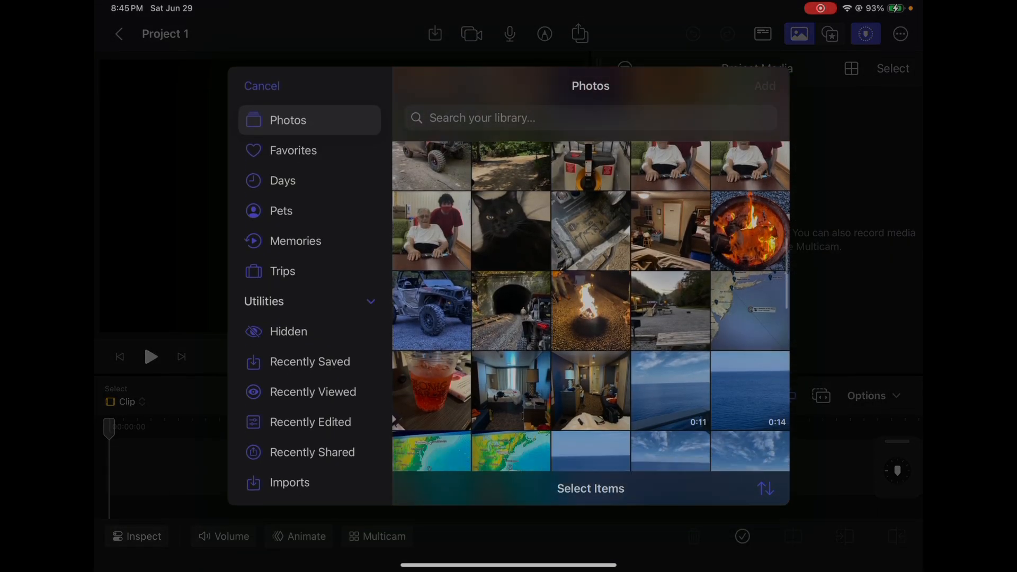
pyautogui.scroll(-3)
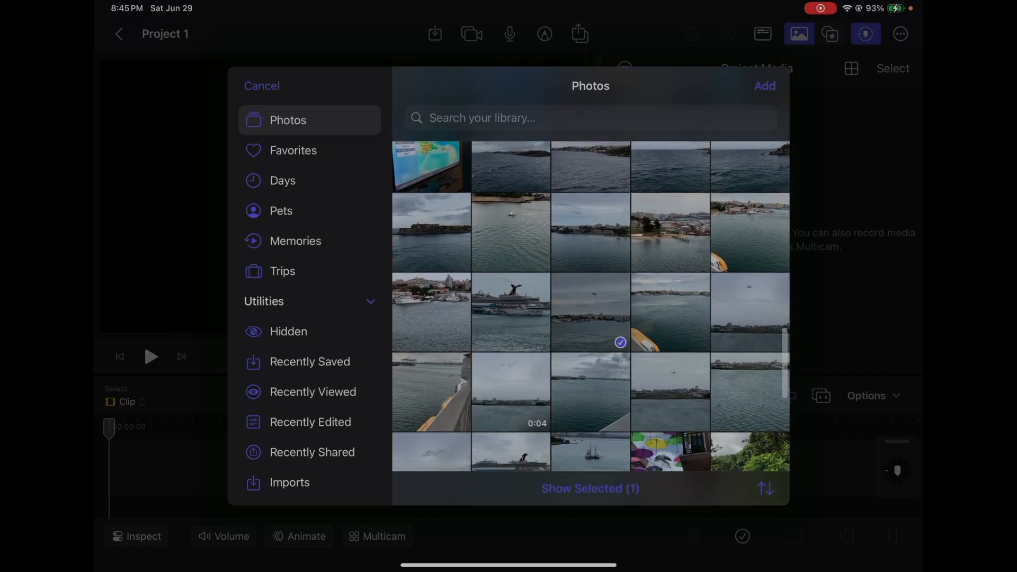
pyautogui.click(765, 85)
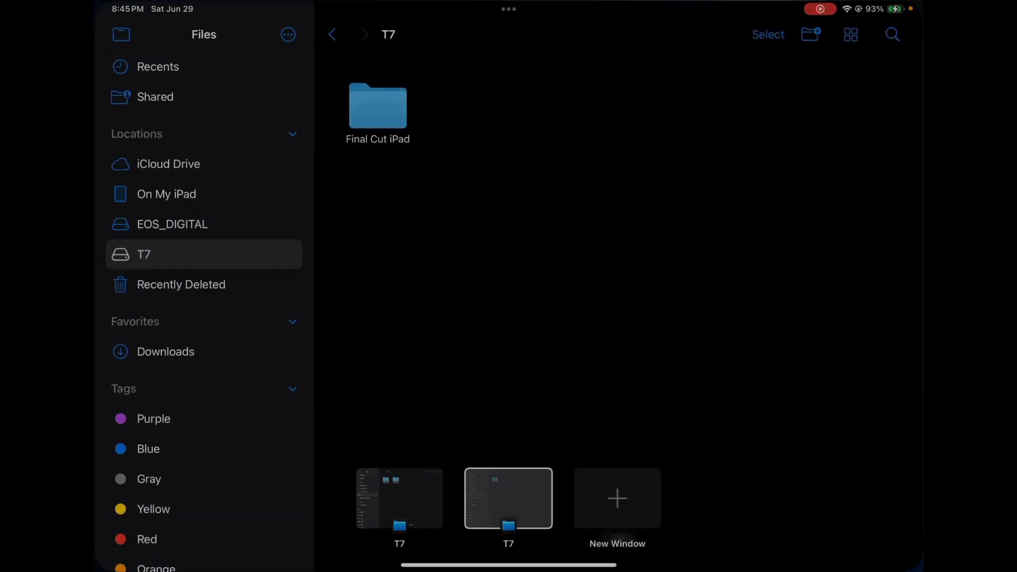
# Step: Open T7 > Final Cut iPad in Files, then reopen Final Cut Pro to see Project 1
pyautogui.doubleClick(378, 107)
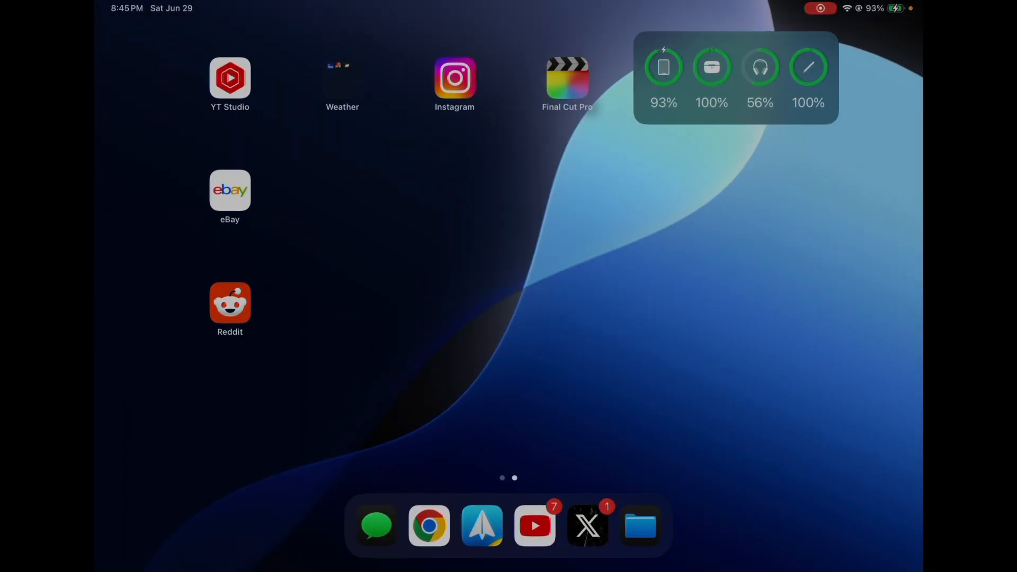
pyautogui.click(566, 78)
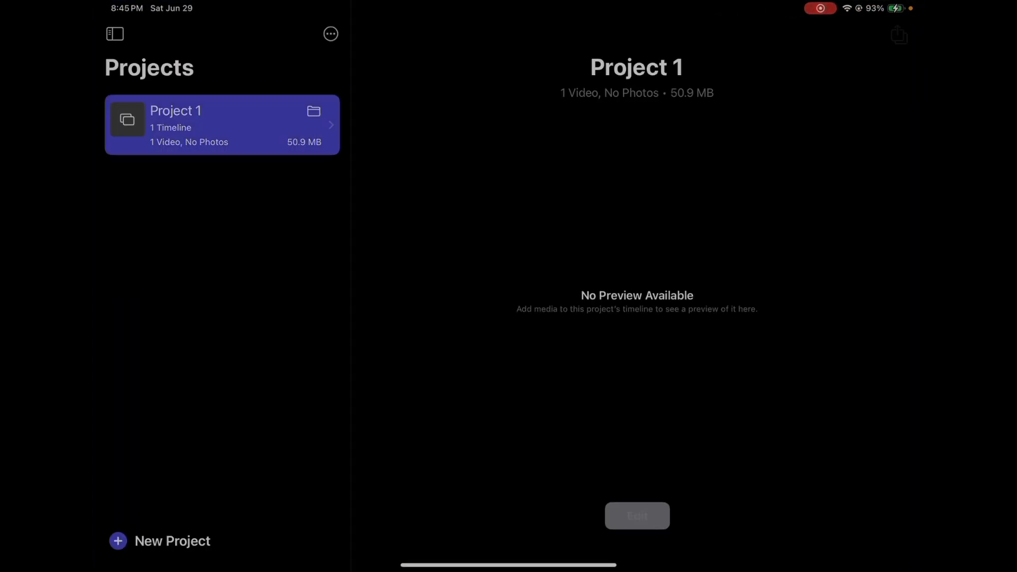